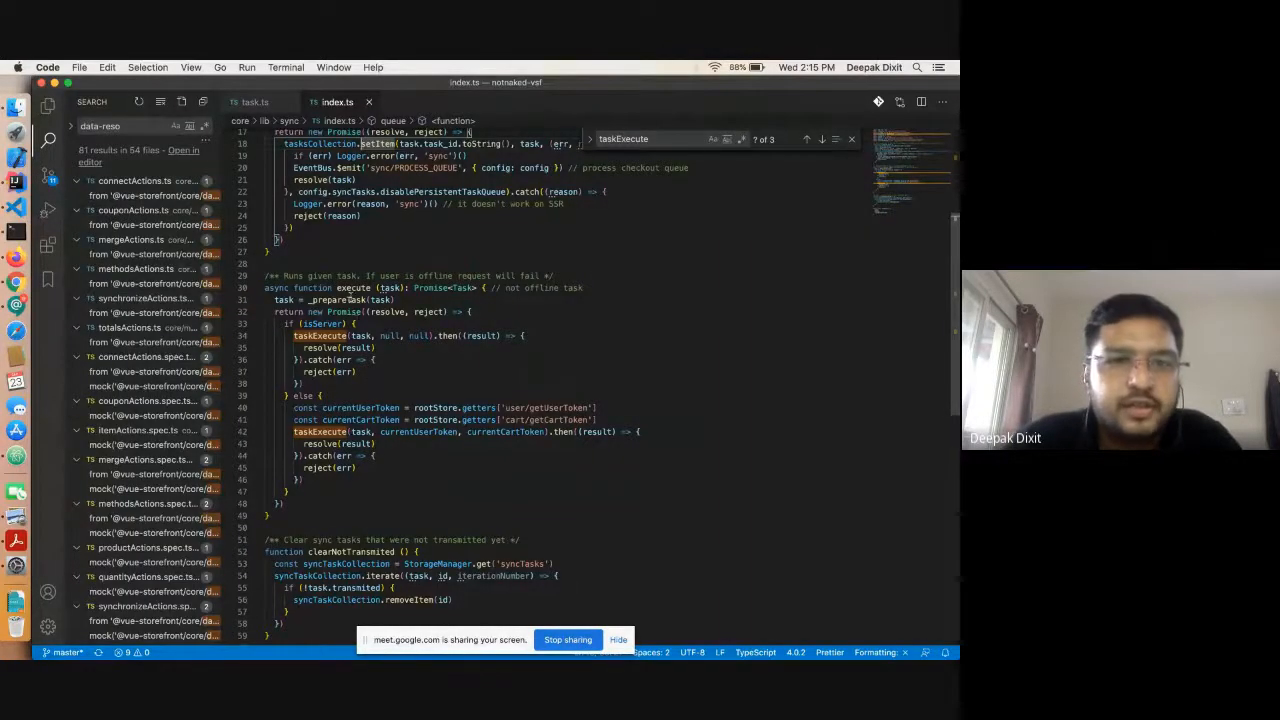
# - Switch from the execute function in index.ts to the task.ts tab
pyautogui.scroll(-3)
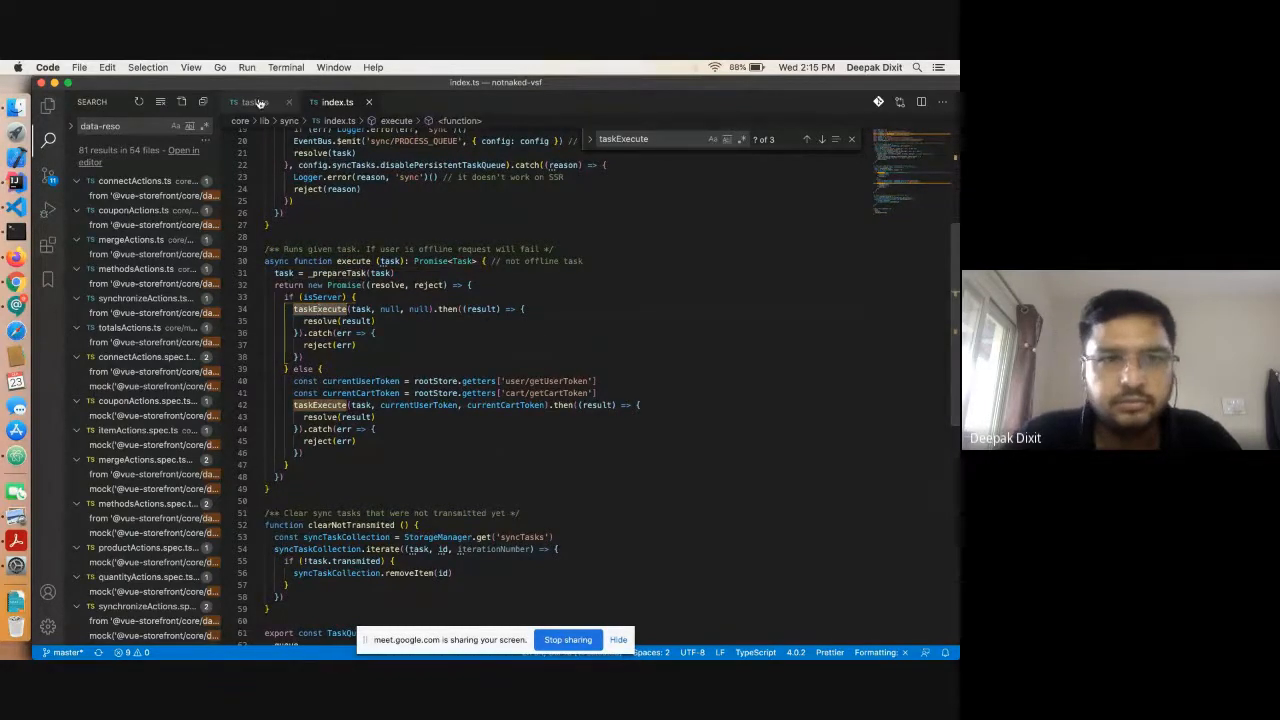
pyautogui.click(253, 101)
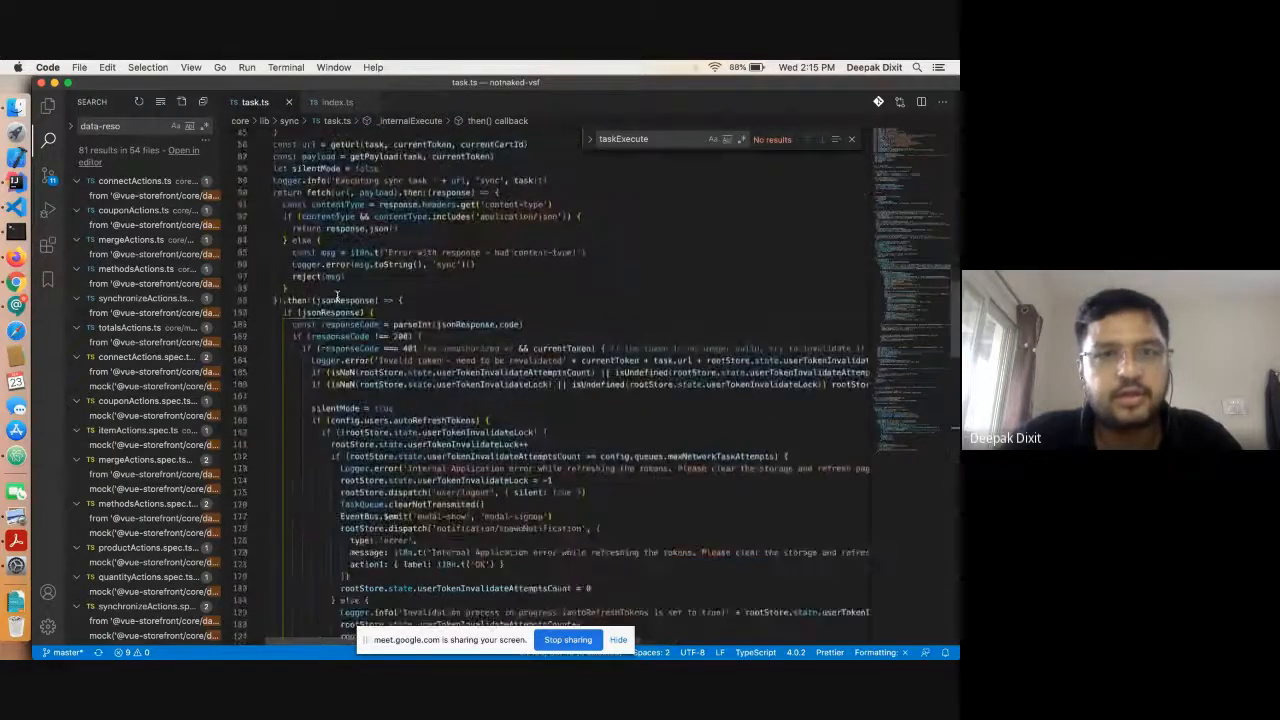
# - Scroll task.ts to the _internalExecute definition around line 63
pyautogui.scroll(3)
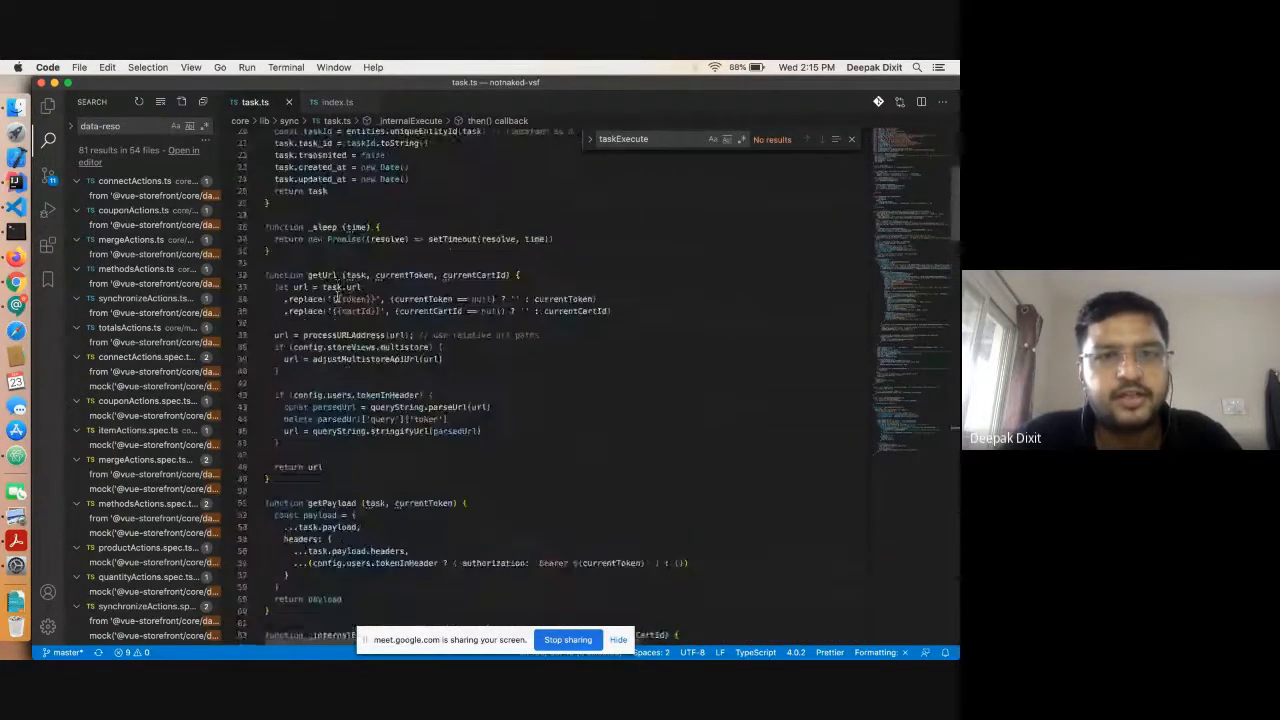
pyautogui.scroll(3)
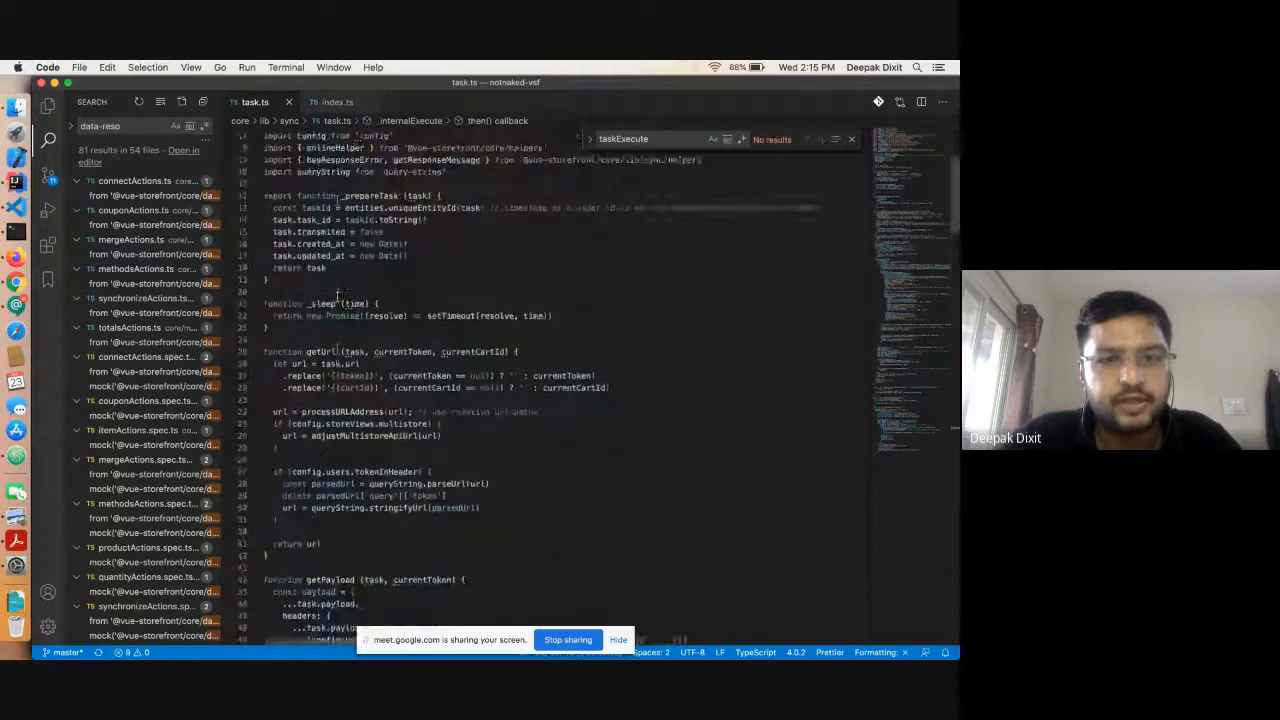
pyautogui.scroll(-3)
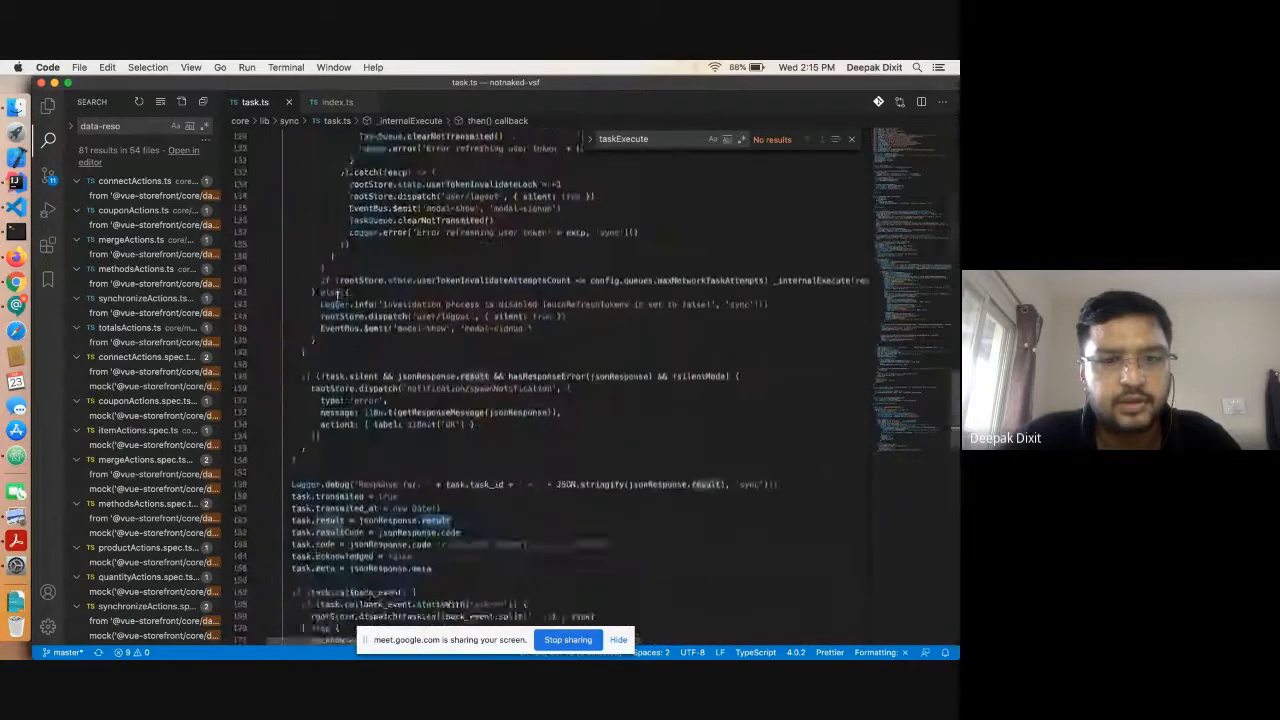
pyautogui.scroll(-3)
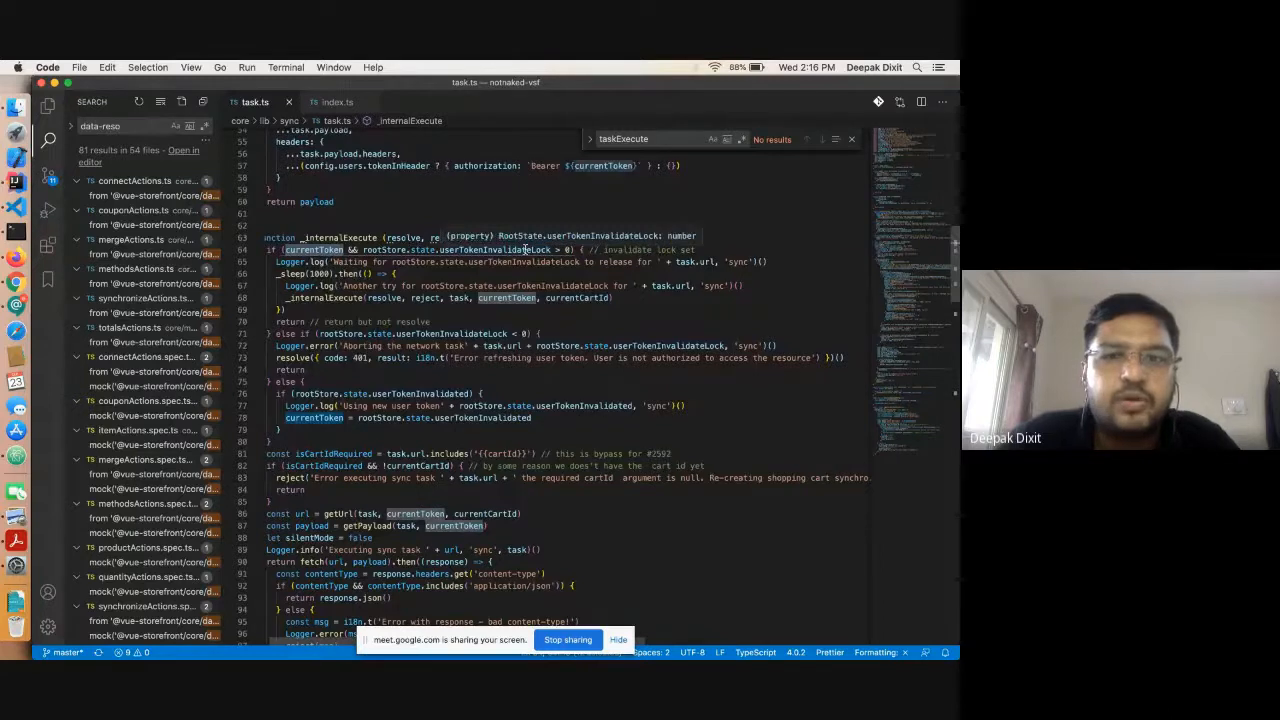
# - Scroll down to the fetch().then((jsonResponse) => …) block around lines 90–124
pyautogui.scroll(-3)
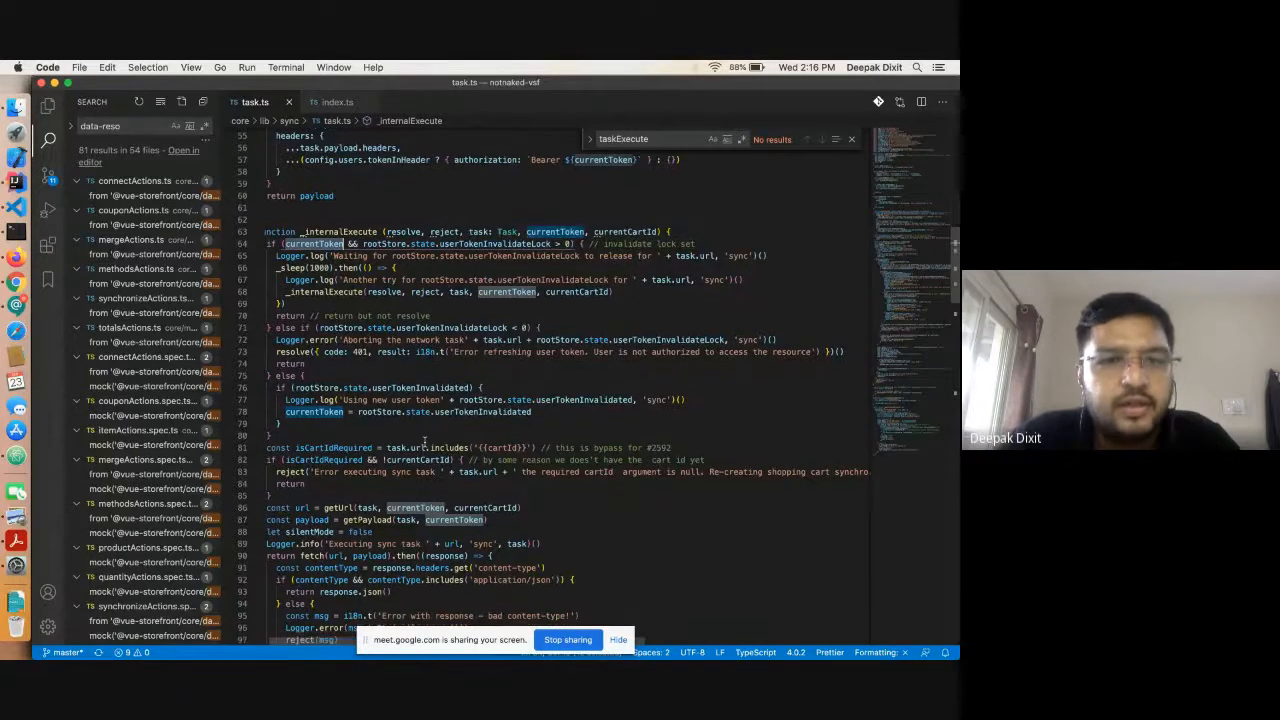
pyautogui.scroll(-3)
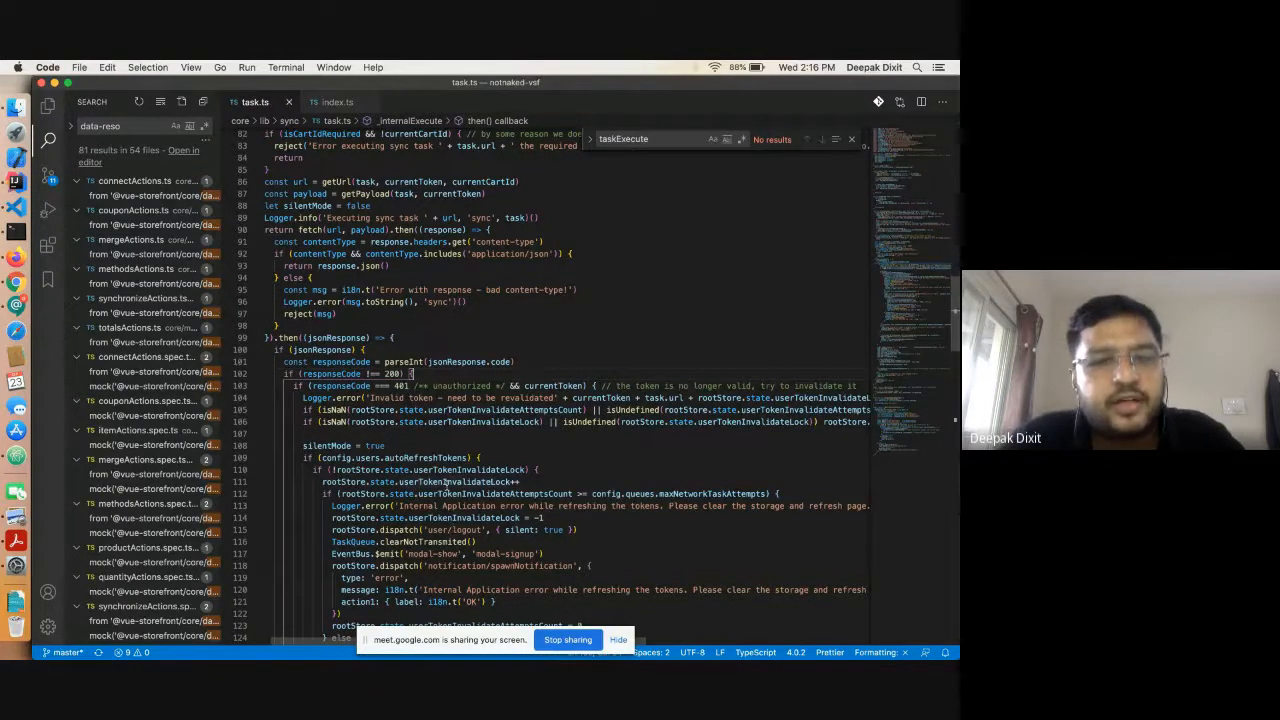
# - Scroll to lines 142–184 where task.result, task.resultCode and task.meta are assigned
pyautogui.scroll(-3)
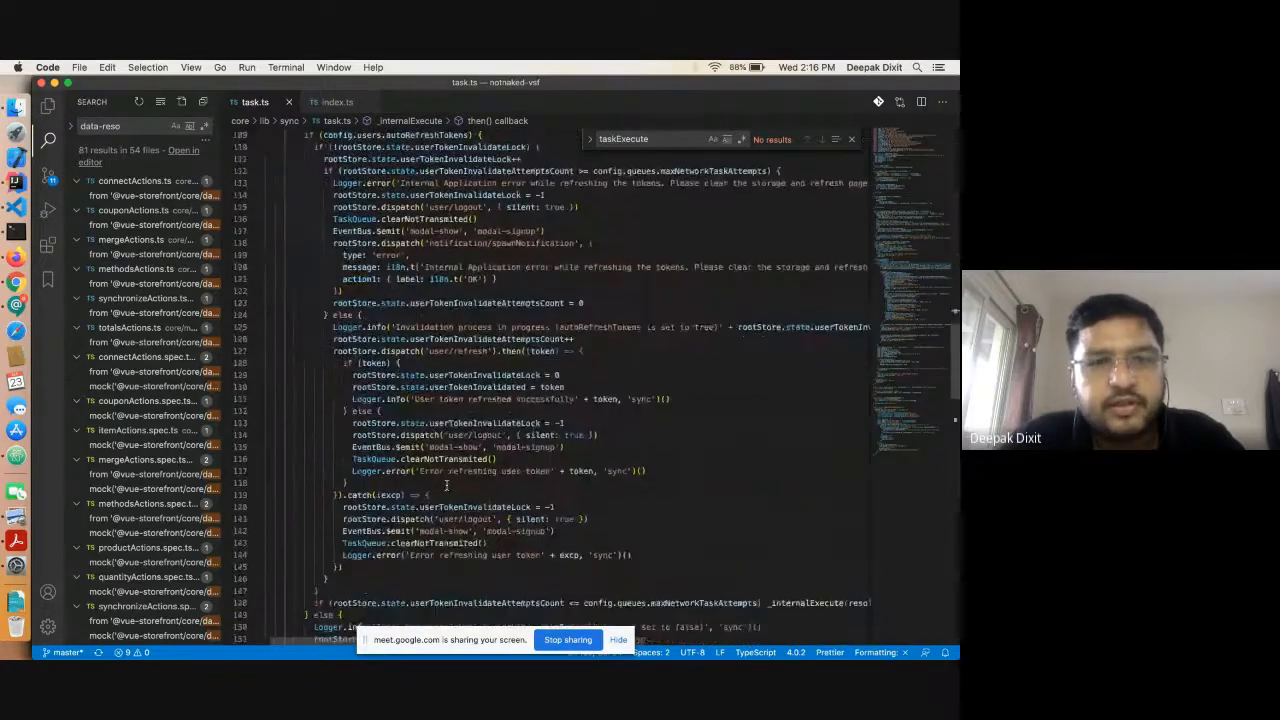
pyautogui.scroll(3)
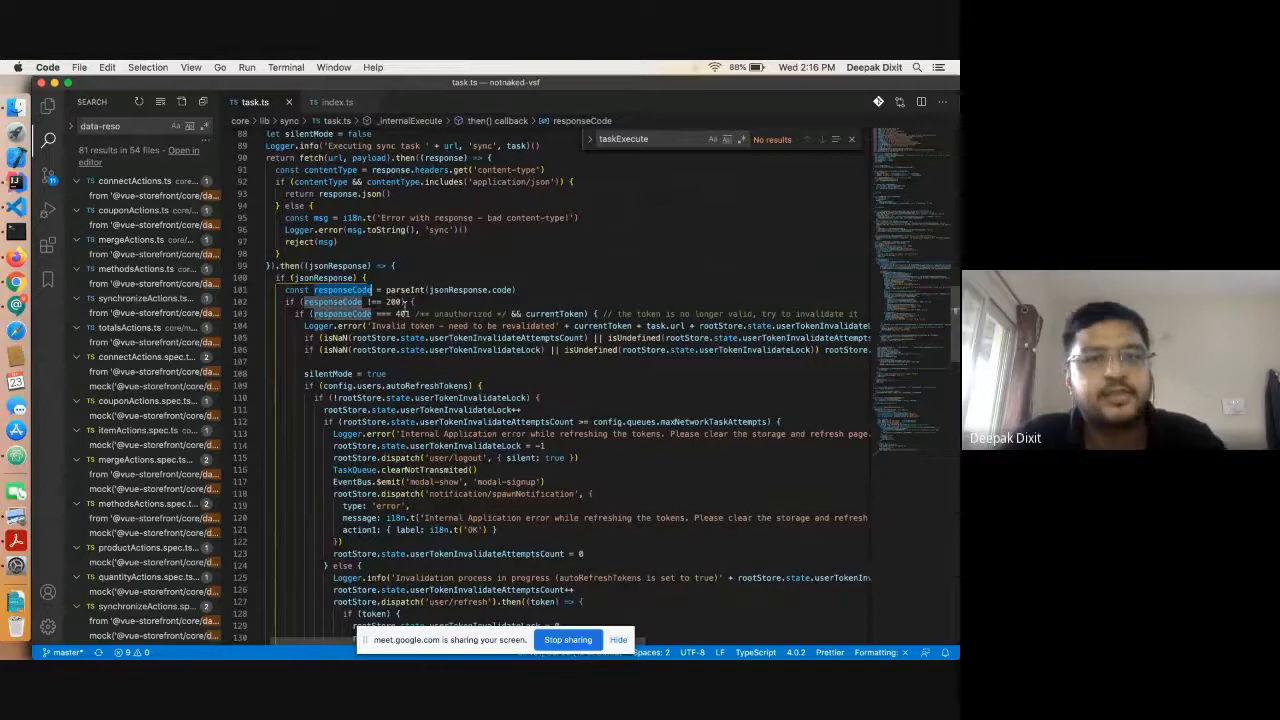
pyautogui.scroll(-3)
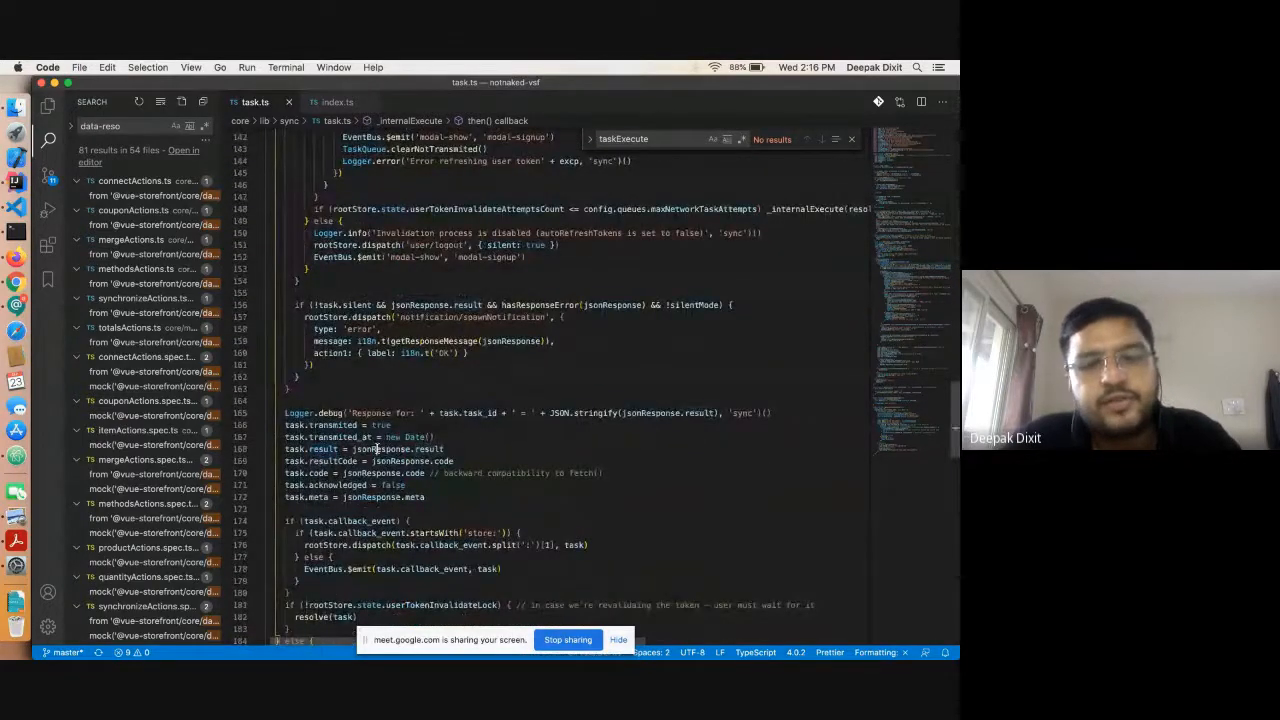
# - Select the word result in task.result on line 168
pyautogui.doubleClick(383, 448)
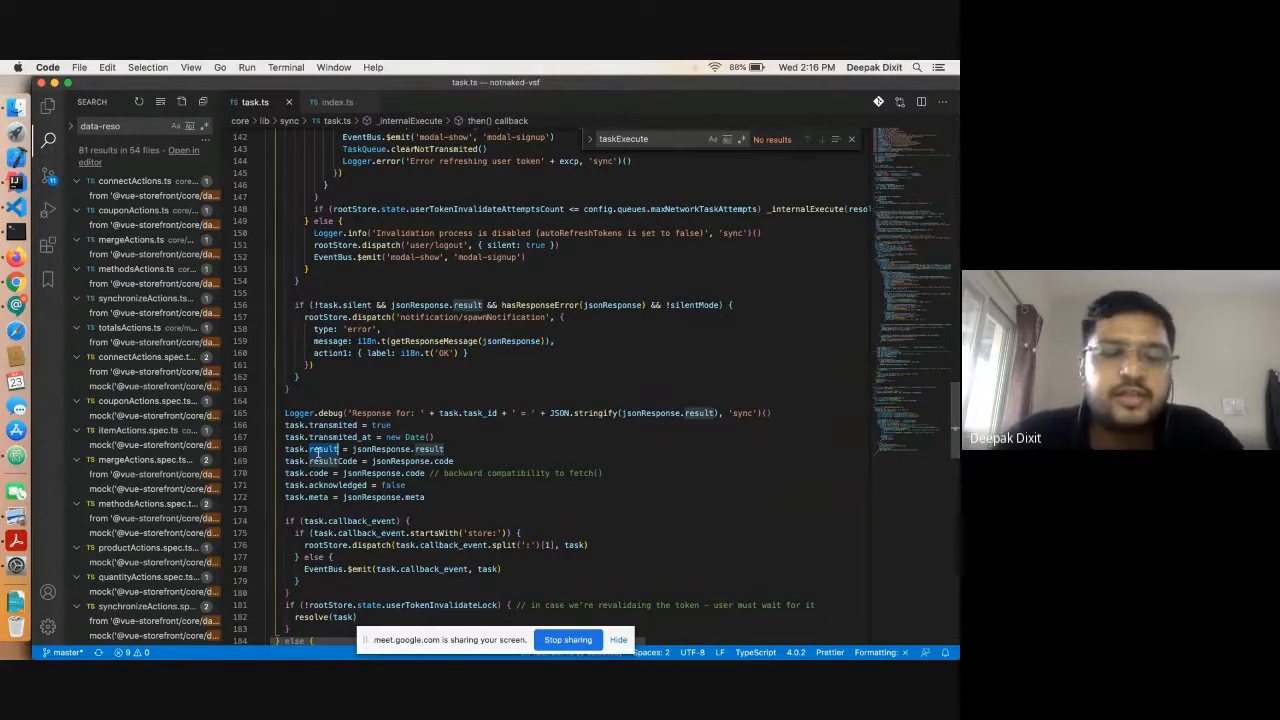
pyautogui.moveTo(385, 436)
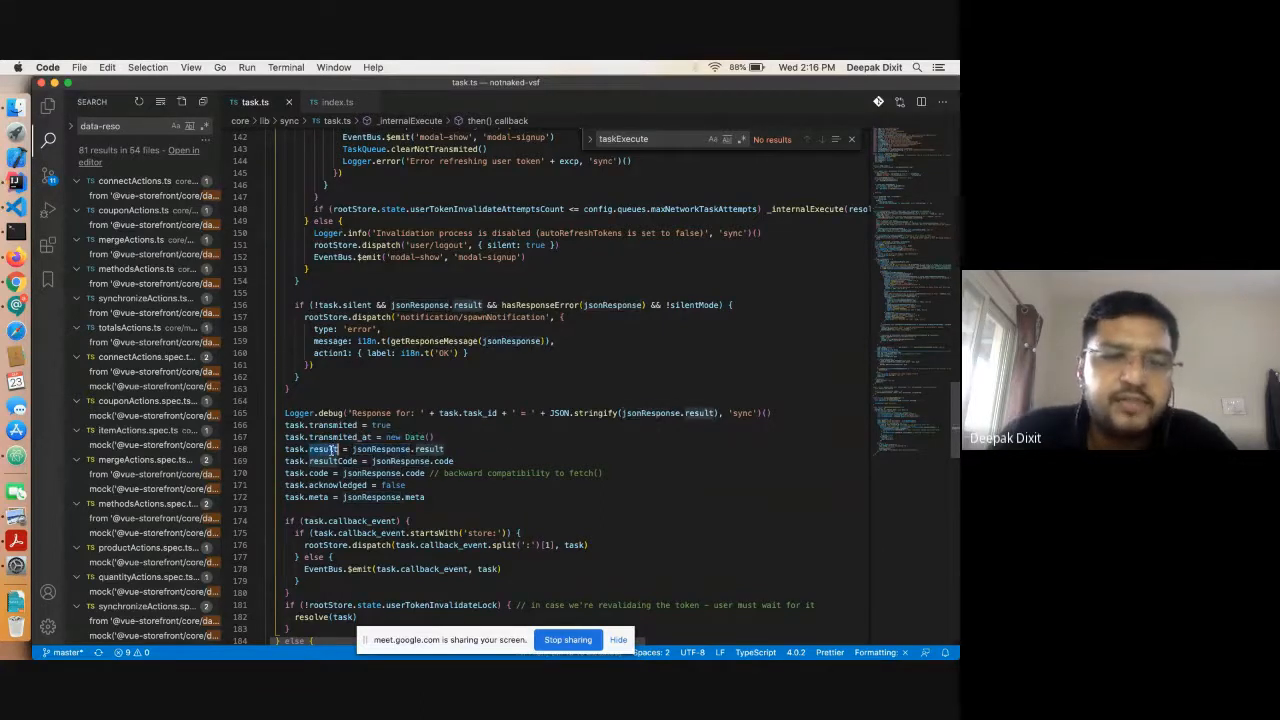
# - Highlight jsonResponse and its code field on lines 168–169, then reselect jsonResponse
pyautogui.doubleClick(370, 449)
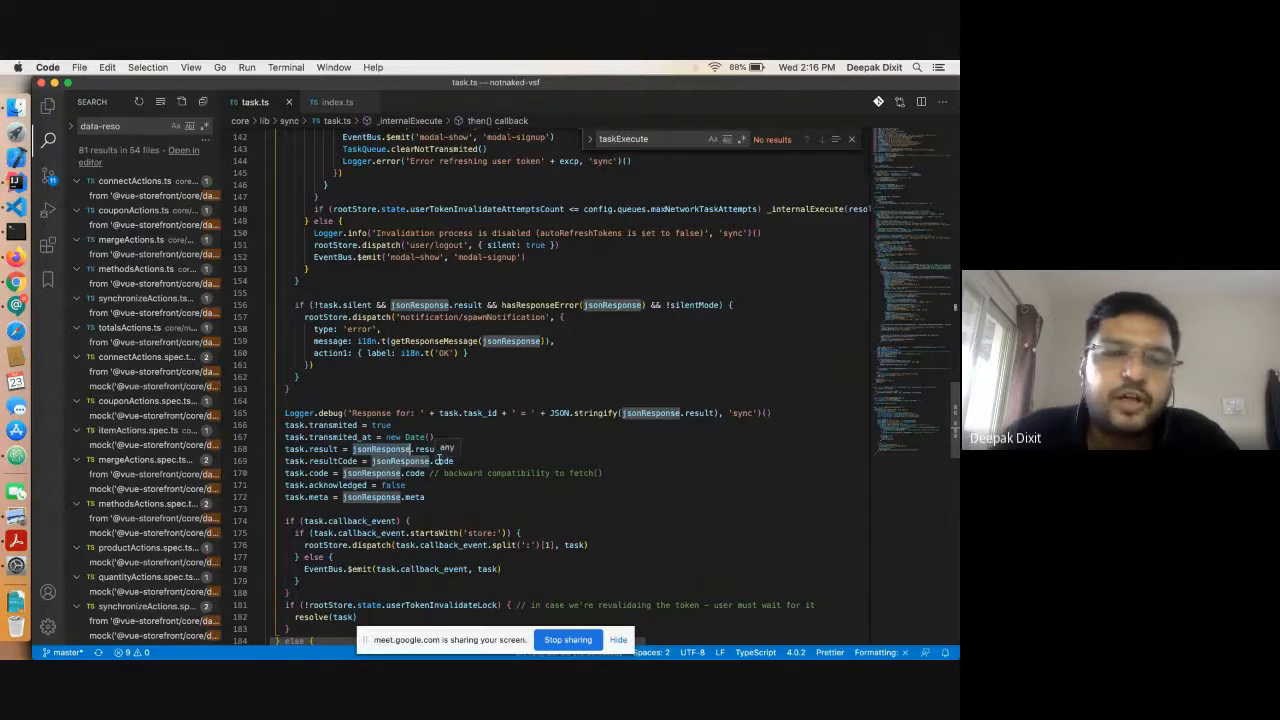
pyautogui.doubleClick(431, 448)
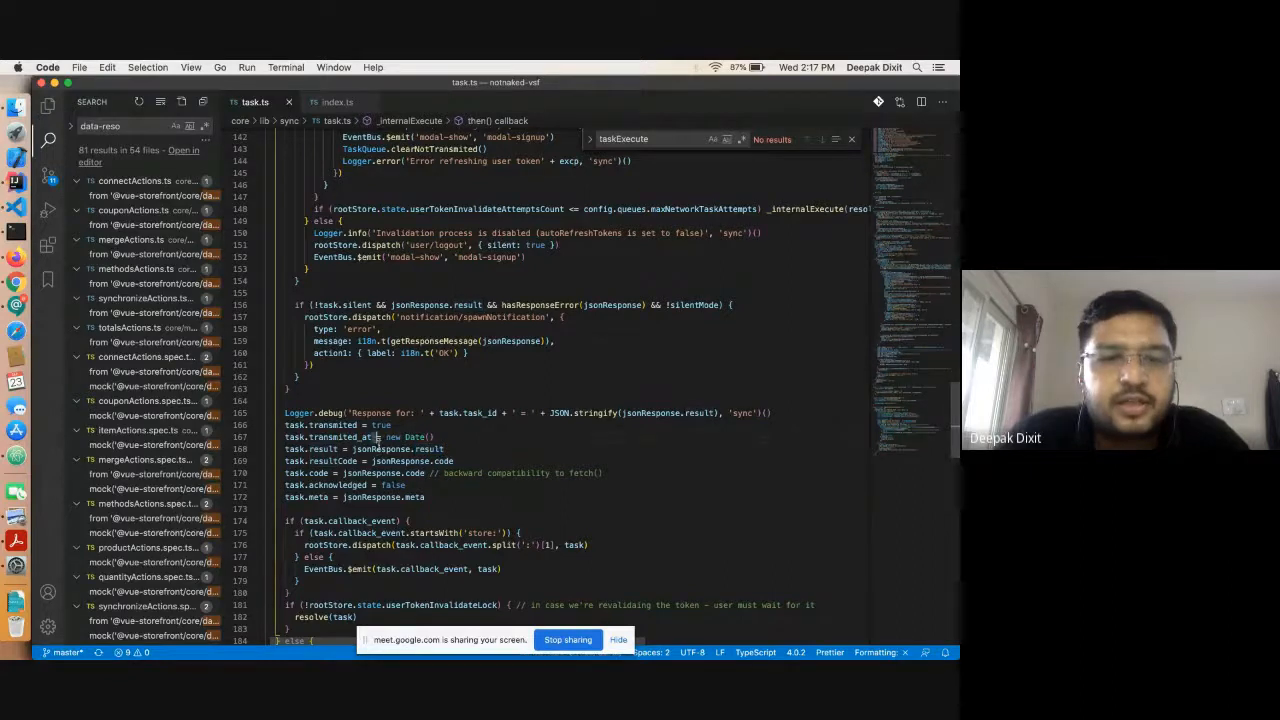
pyautogui.doubleClick(388, 448)
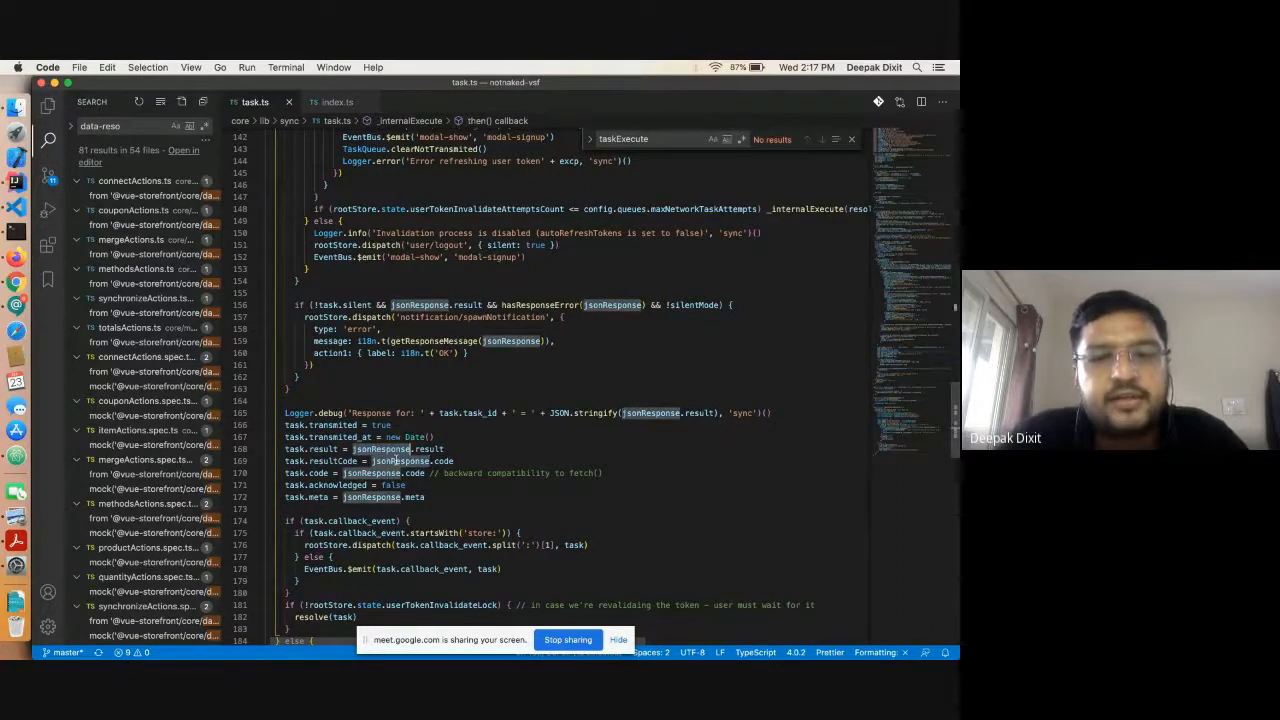